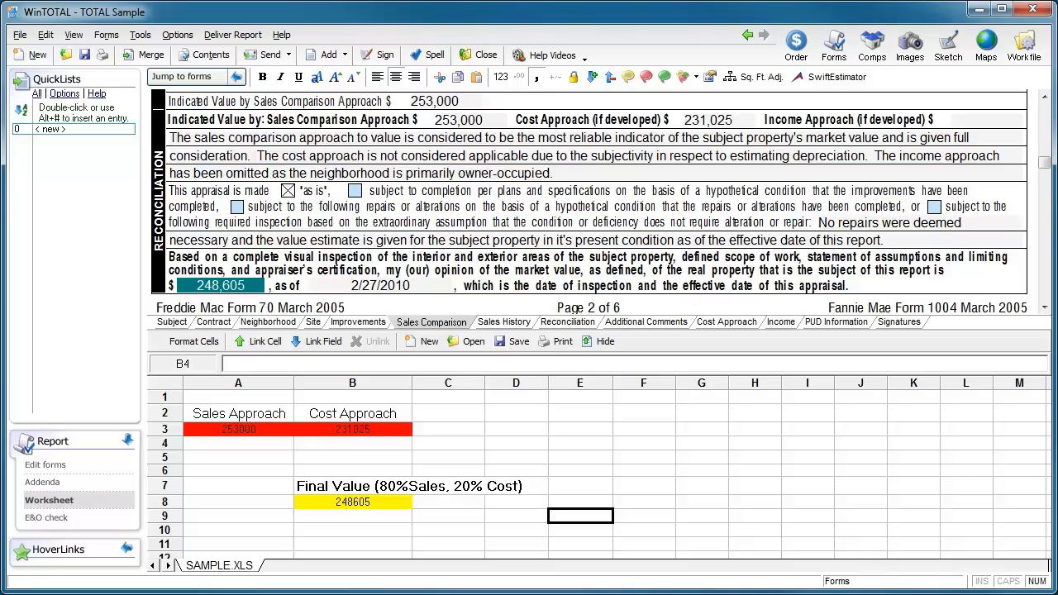
Step: Switch to the Sales History page to show the comparison grid
left_click(503, 322)
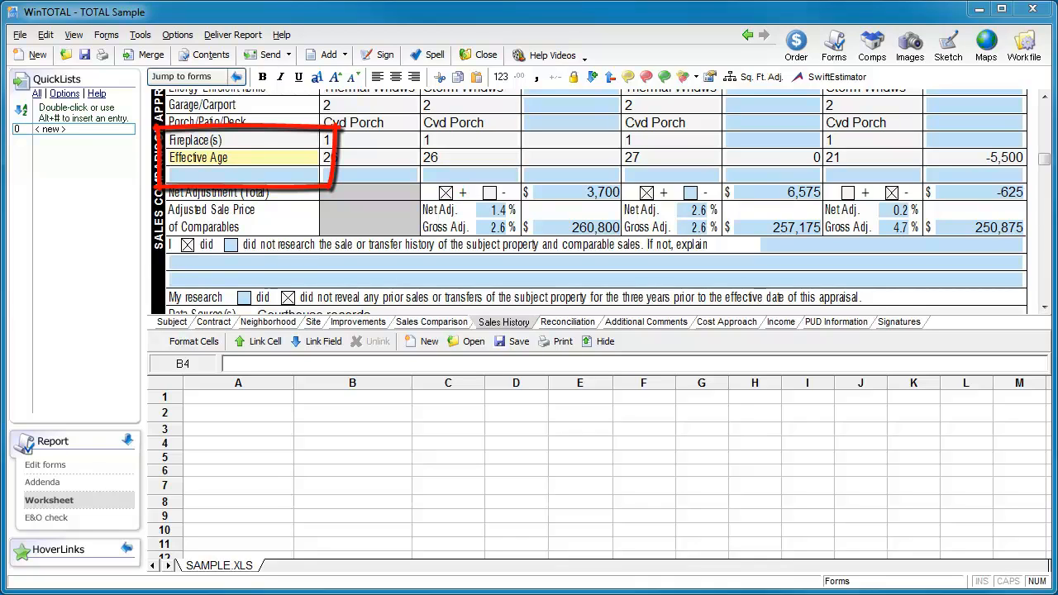
Step: Enter 26 as the subject's Effective Age
type("26")
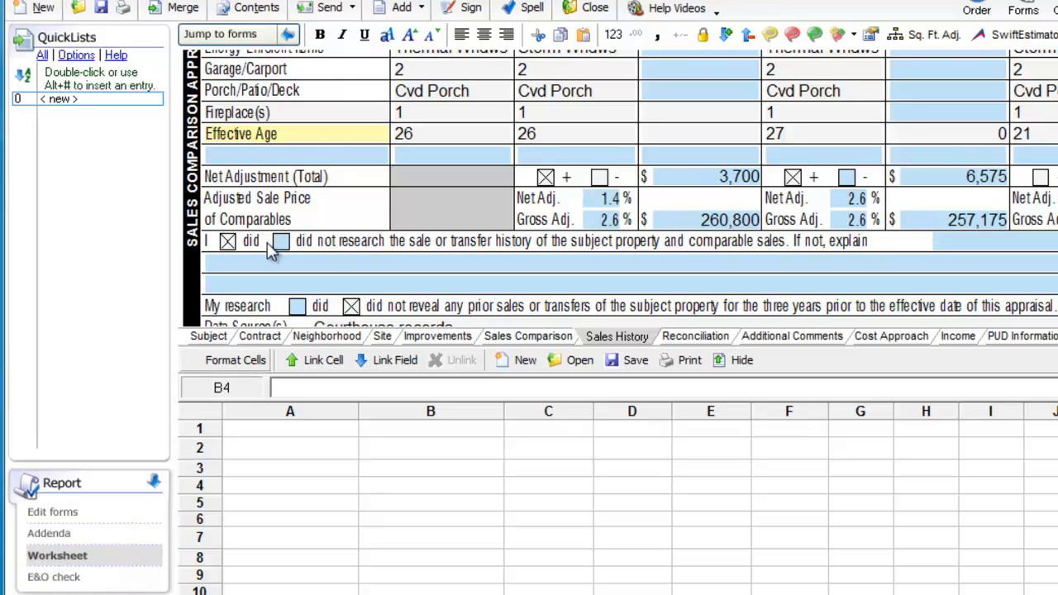
Step: Link the Effective Age label to cell A1 and rename it 'Subdivision'
left_click(289, 133)
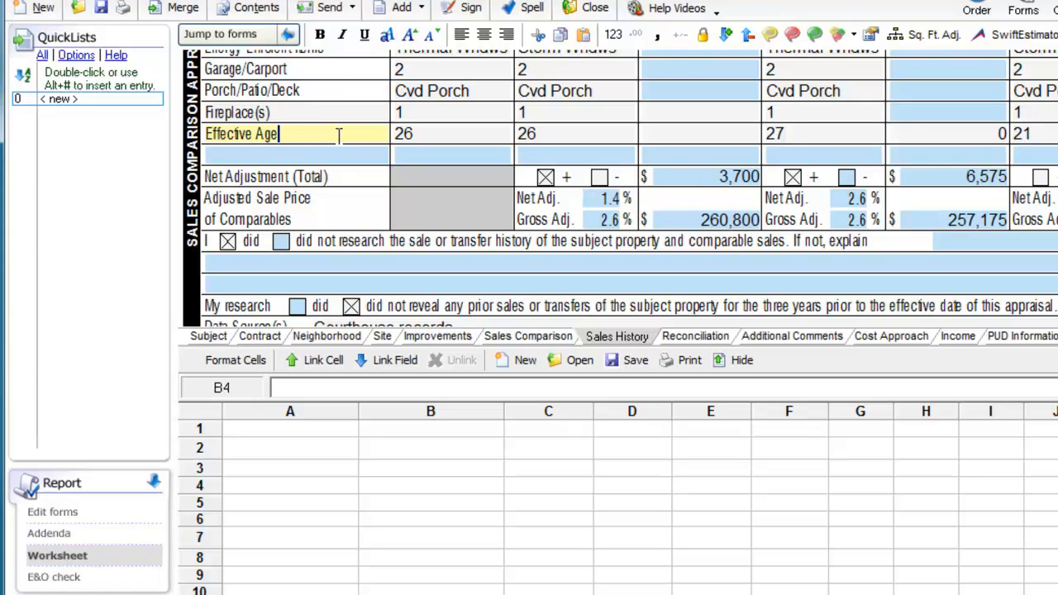
left_click(290, 428)
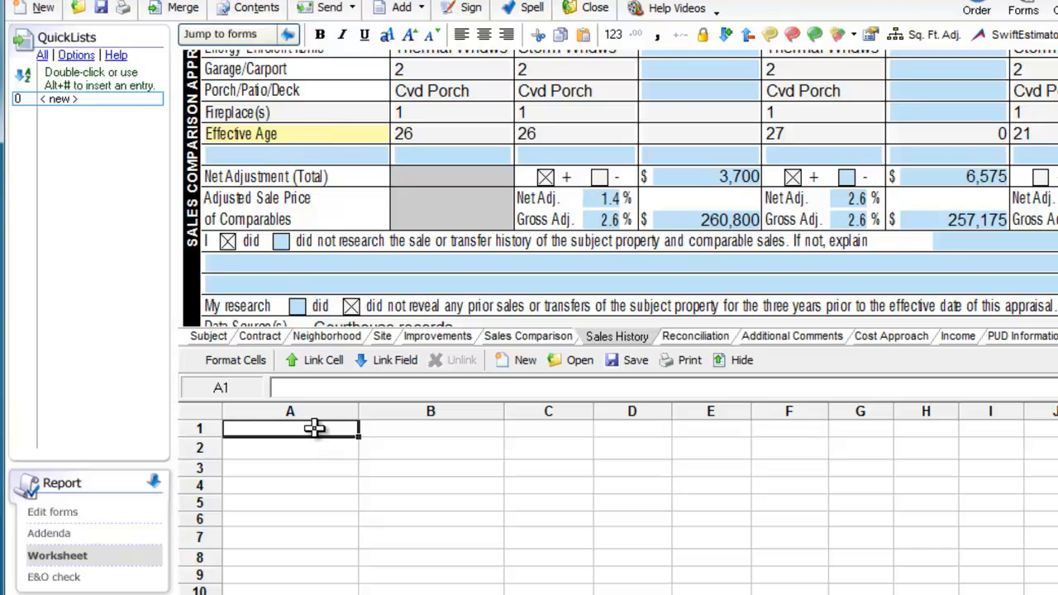
mouse_move(407, 373)
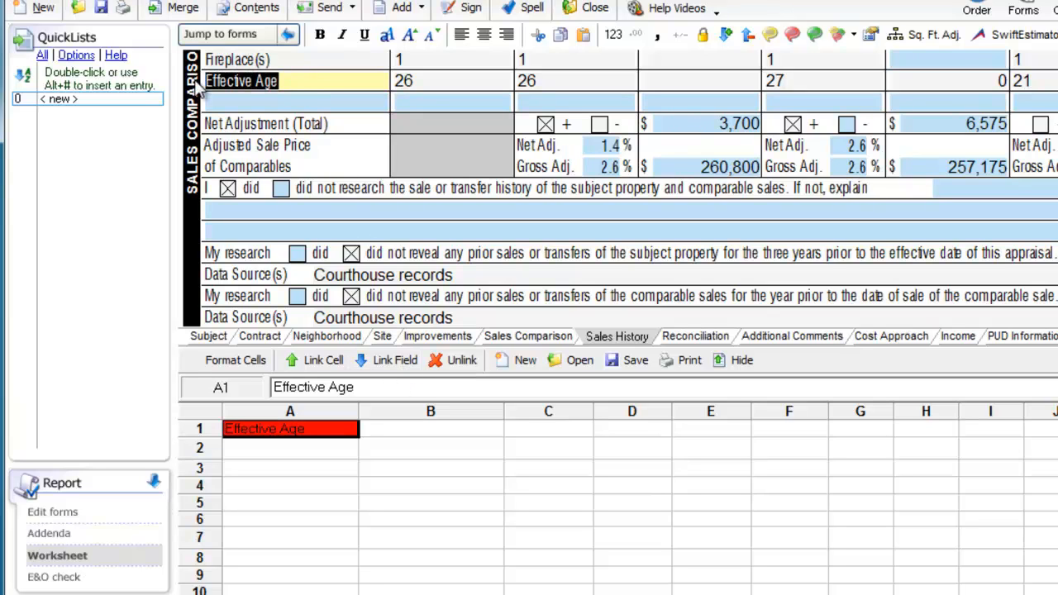
type("Subdivision")
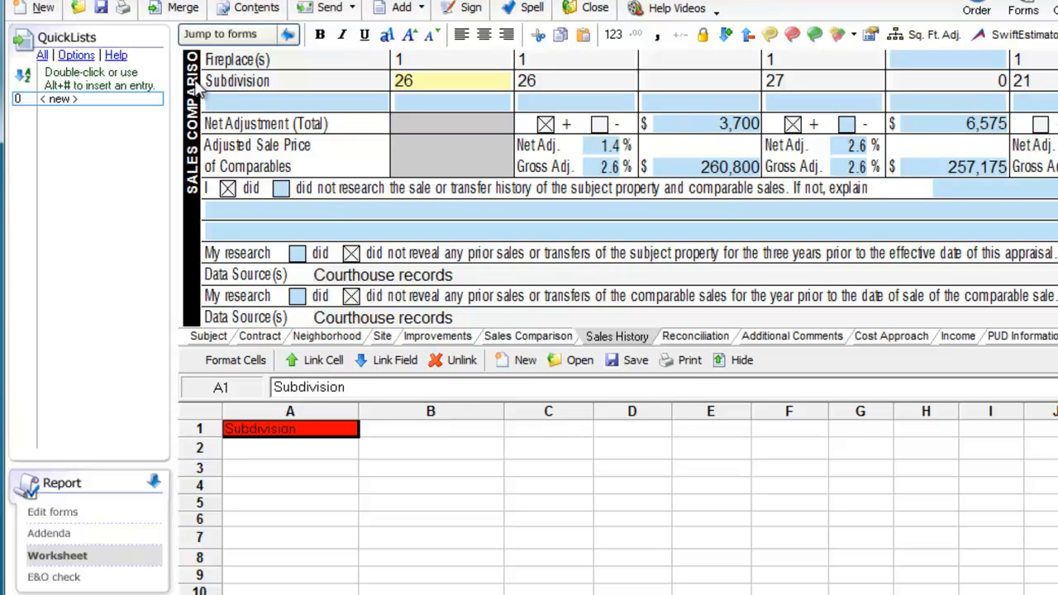
Step: Set B1 to =A1 and rename the row label back to 'Effective Age'
left_click(431, 429)
type("Subdivision")
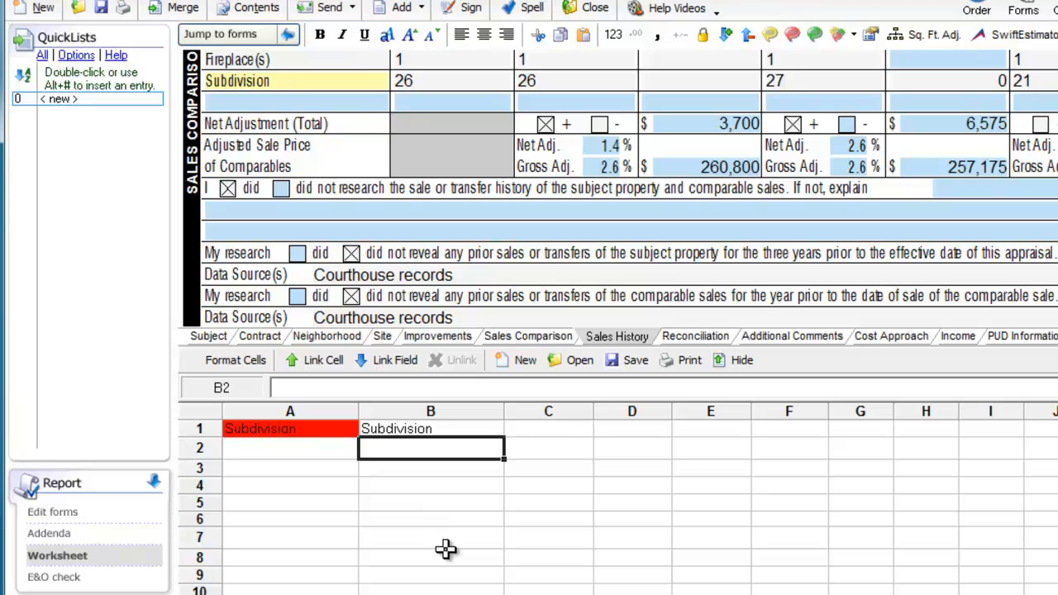
mouse_move(306, 87)
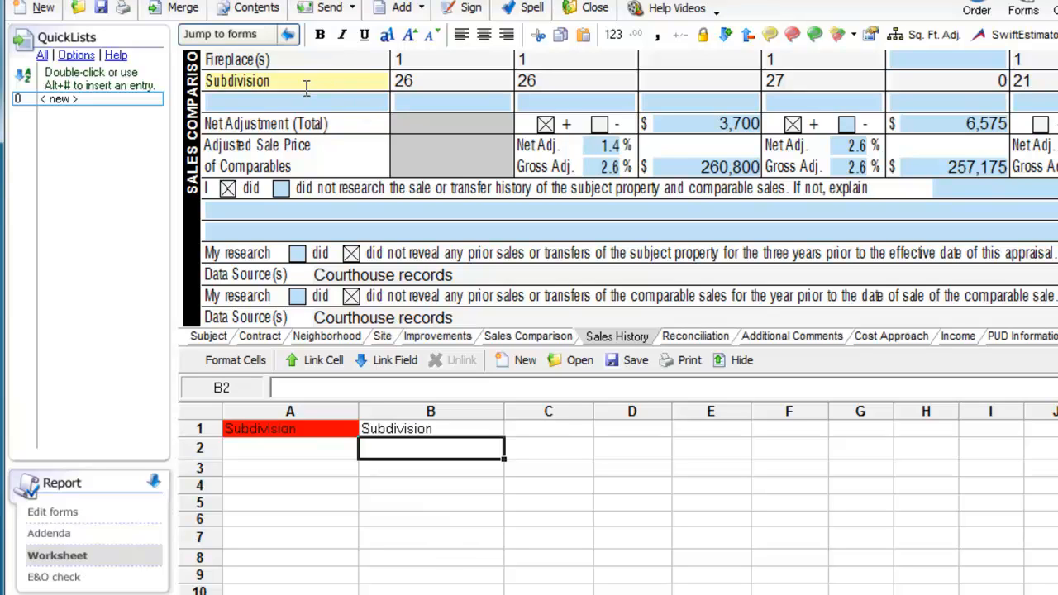
type("Effective Age")
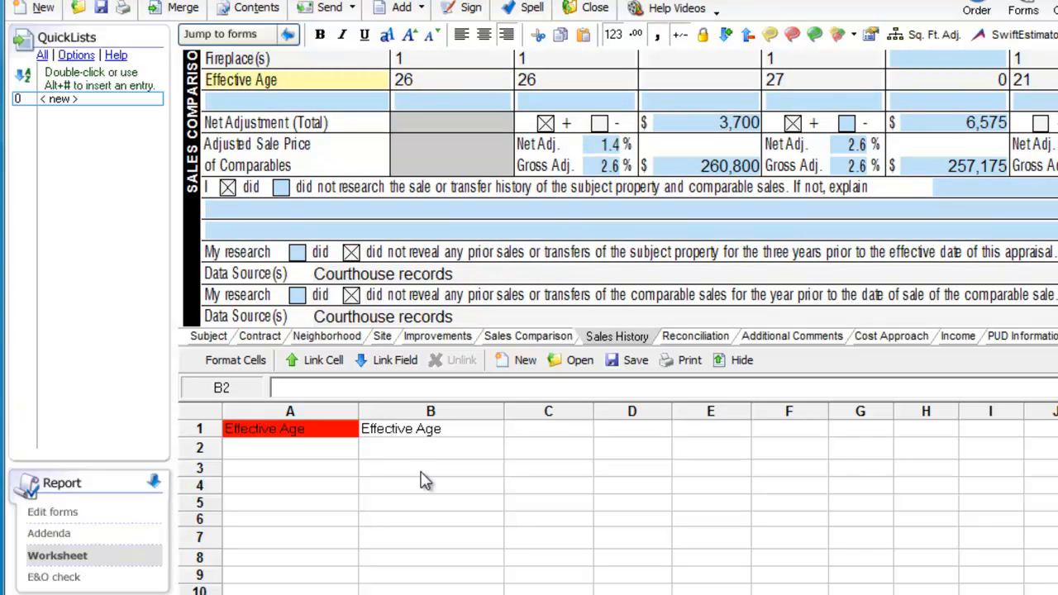
Step: Link B1 to the blank row label under Fireplace(s) on the Subject page
left_click(293, 34)
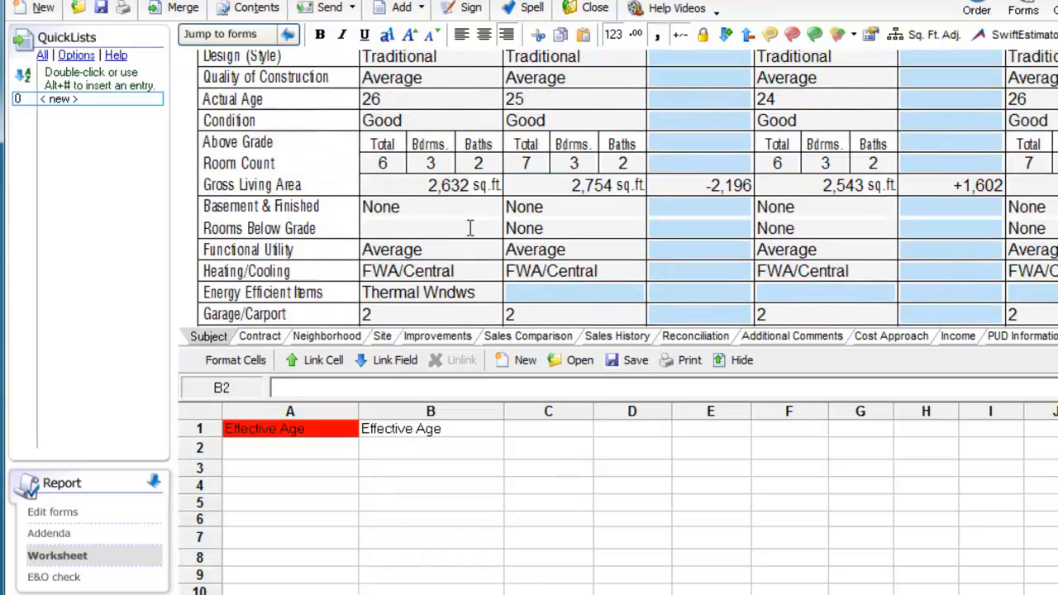
scroll("down", 3)
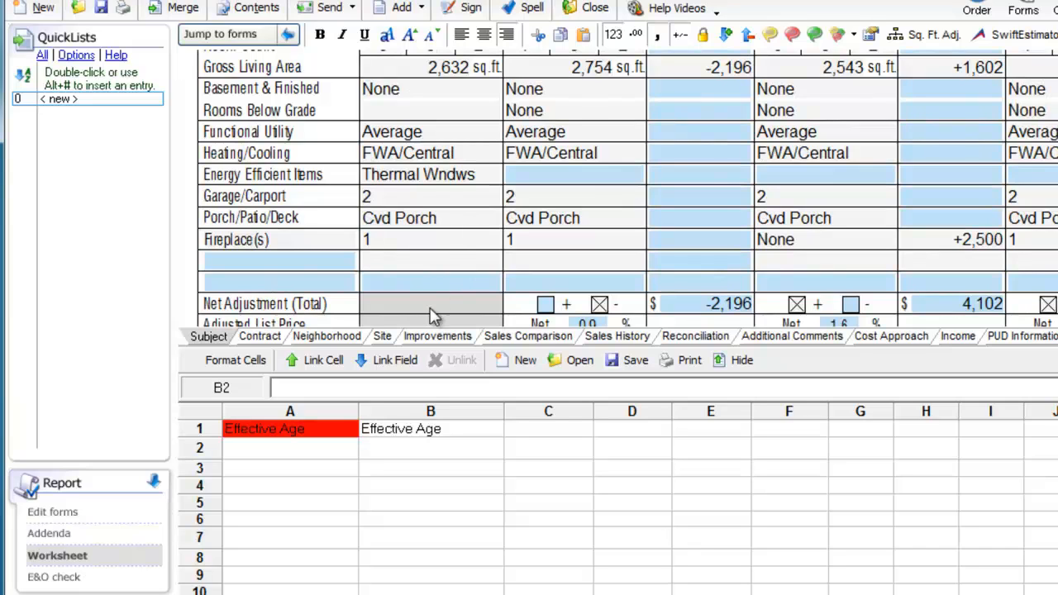
left_click(429, 428)
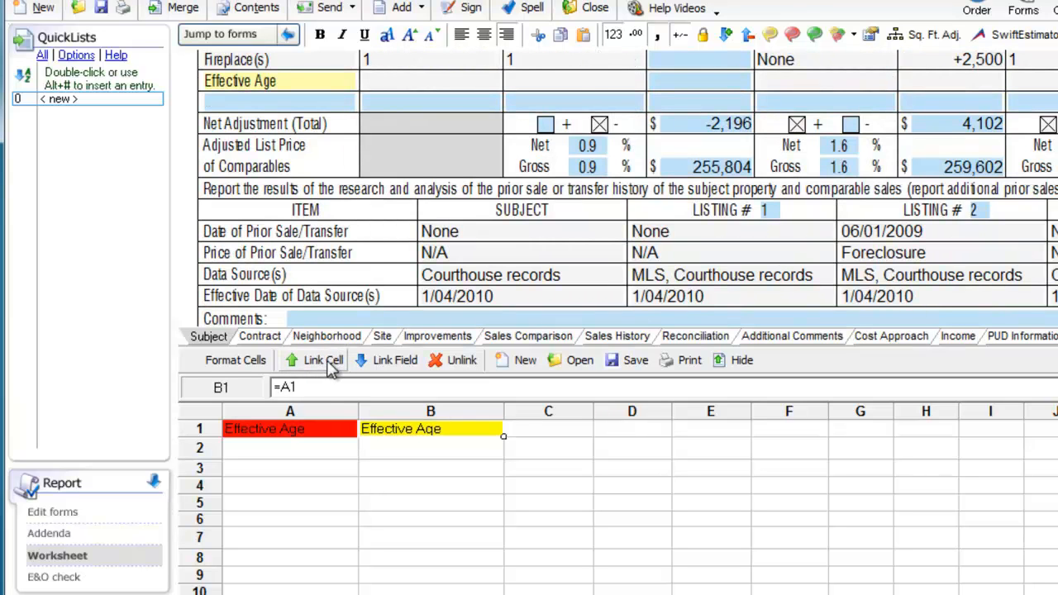
mouse_move(445, 481)
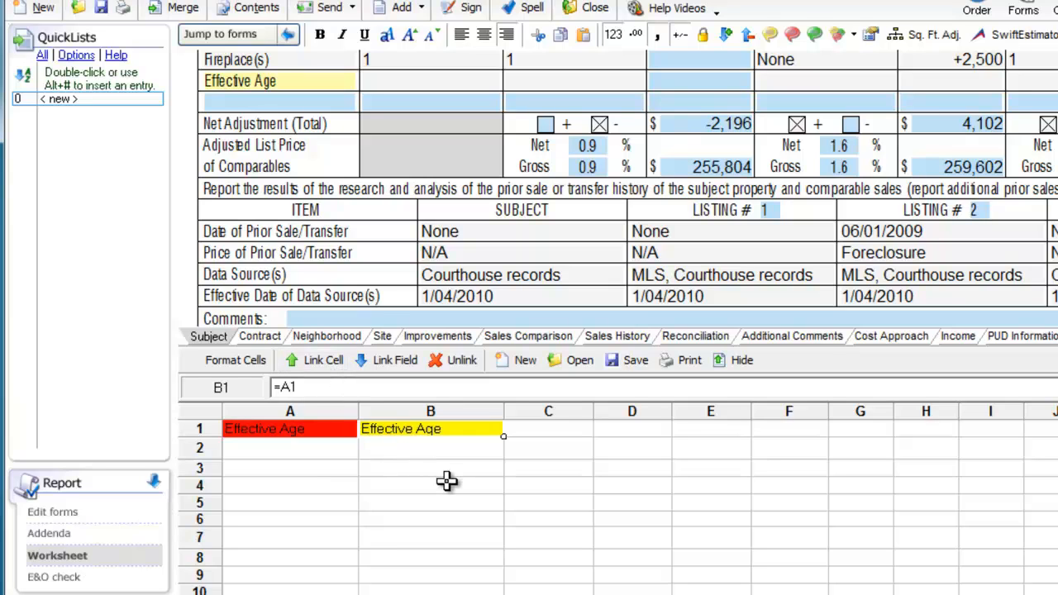